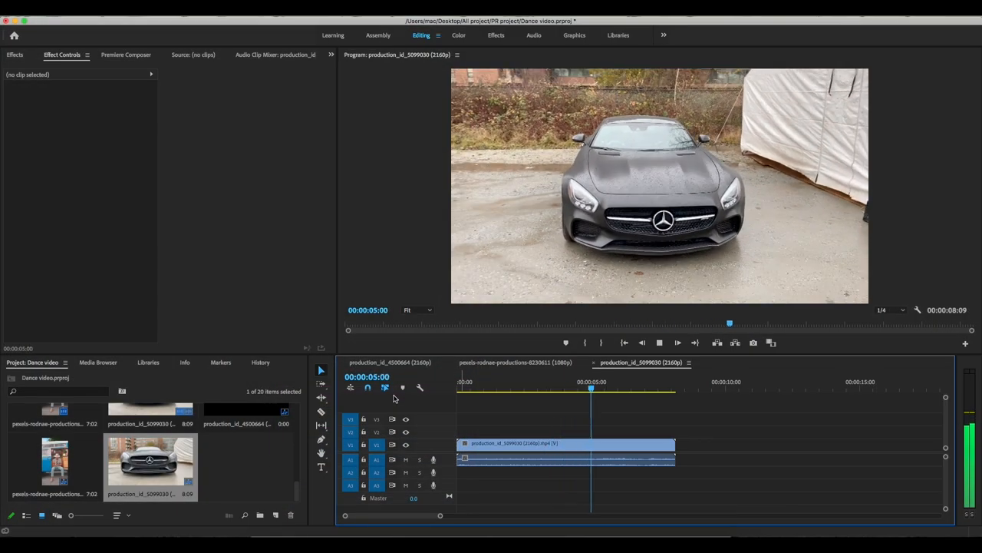
- Duplicate the Mercedes clip onto V2 directly above the original on V1
{"action": "left_click", "coordinate": [565, 442]}
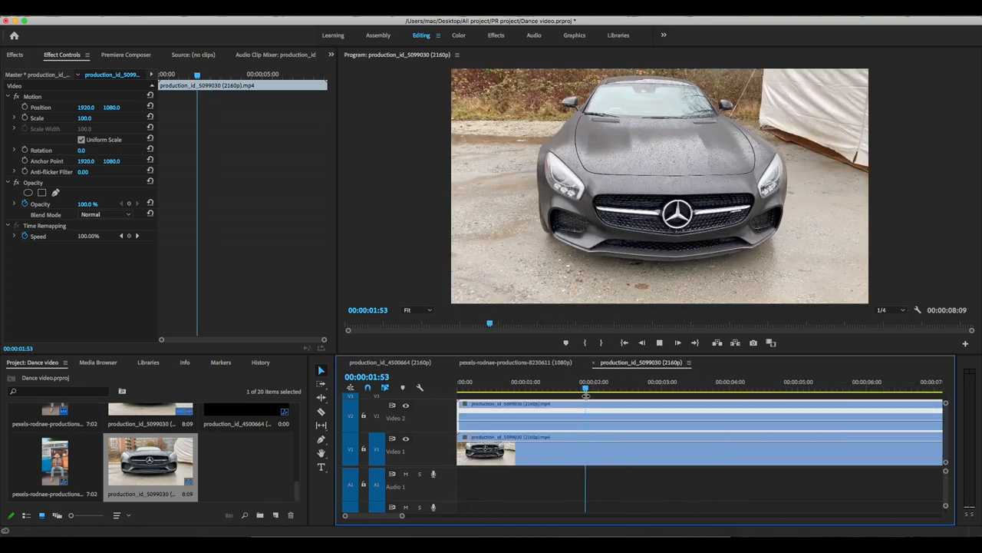
- Enlarge track V2 and add two Time Remapping > Speed keyframes to the upper clip
{"action": "left_click", "coordinate": [660, 380]}
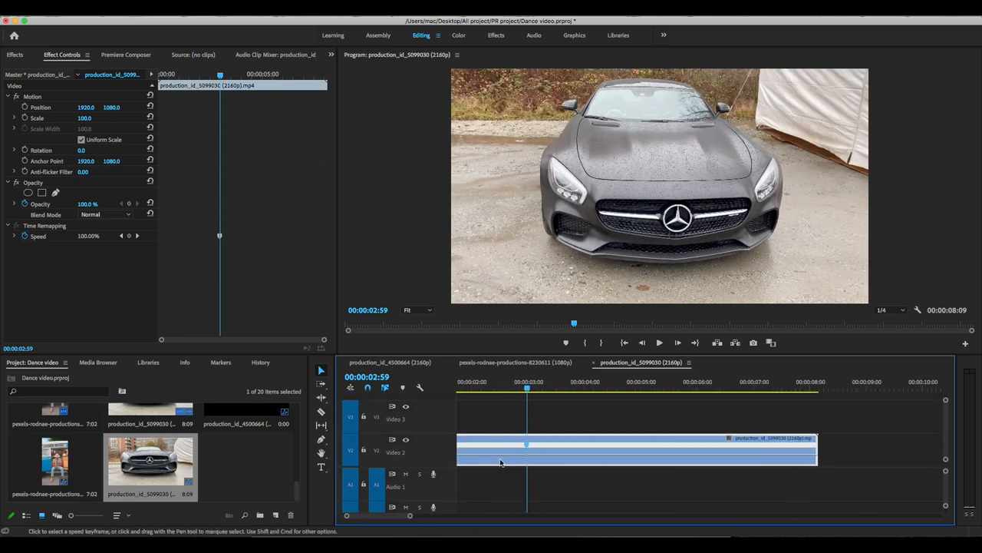
{"action": "left_click_drag", "start_coordinate": [528, 393], "coordinate": [530, 393]}
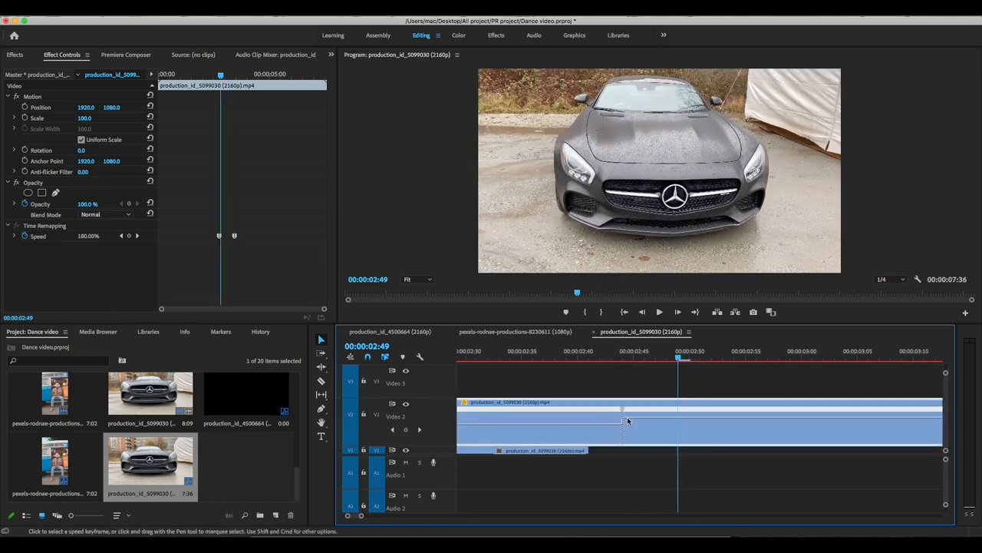
- Drag the speed rubber band between the two keyframes to create the speed ramp
{"action": "left_click_drag", "start_coordinate": [622, 421], "coordinate": [608, 409]}
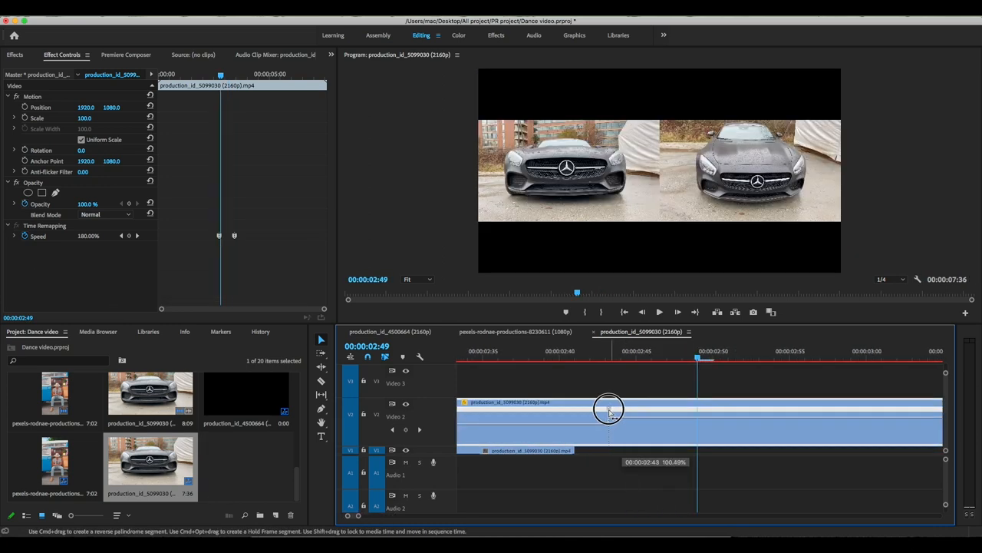
{"action": "left_click_drag", "start_coordinate": [608, 408], "coordinate": [583, 408]}
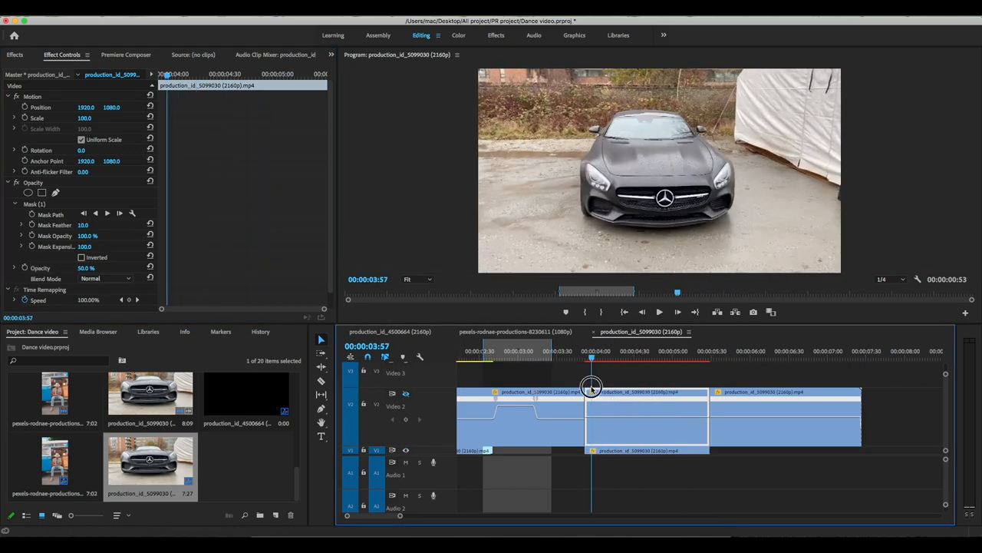
- Mask the upper clip at roughly half opacity and scrub back to review the ramp
{"action": "left_click", "coordinate": [691, 356]}
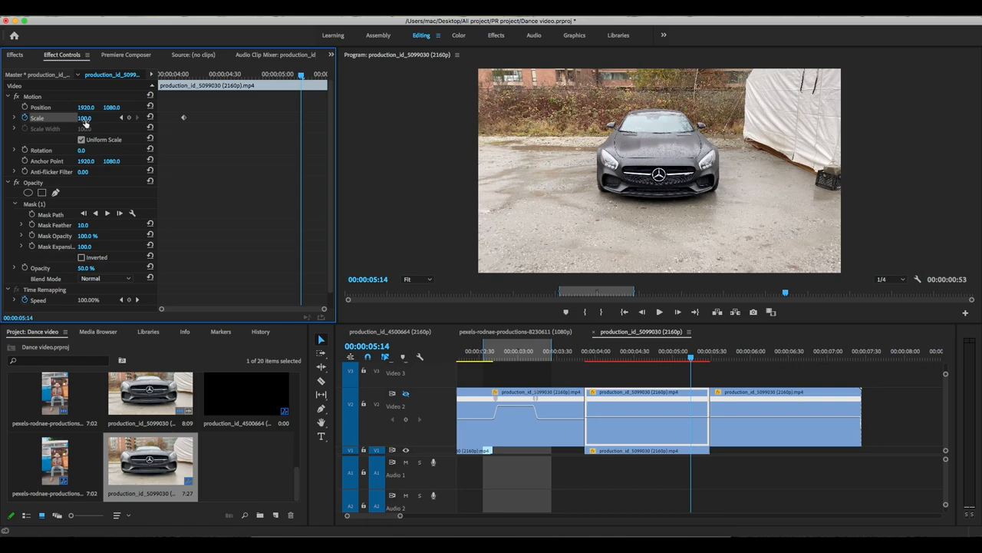
{"action": "left_click", "coordinate": [659, 311]}
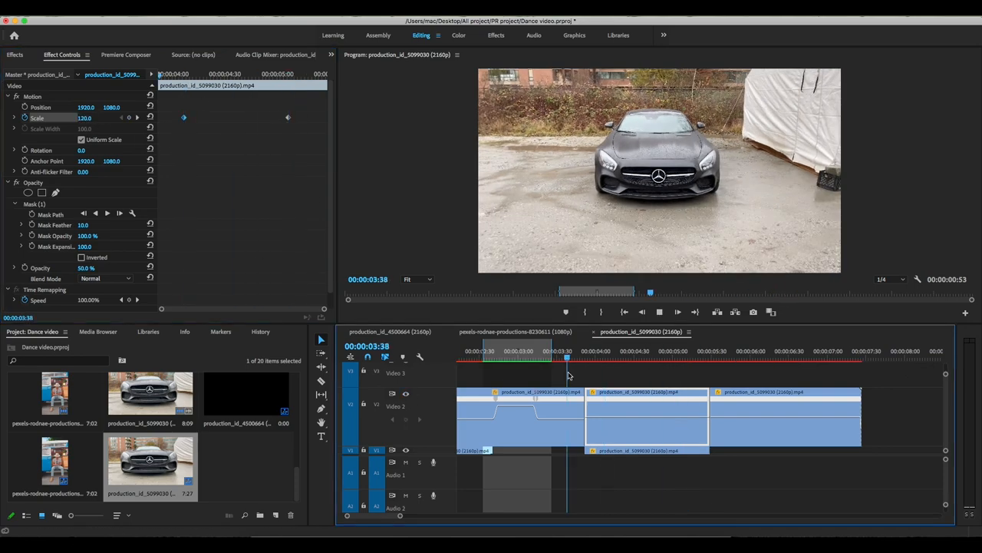